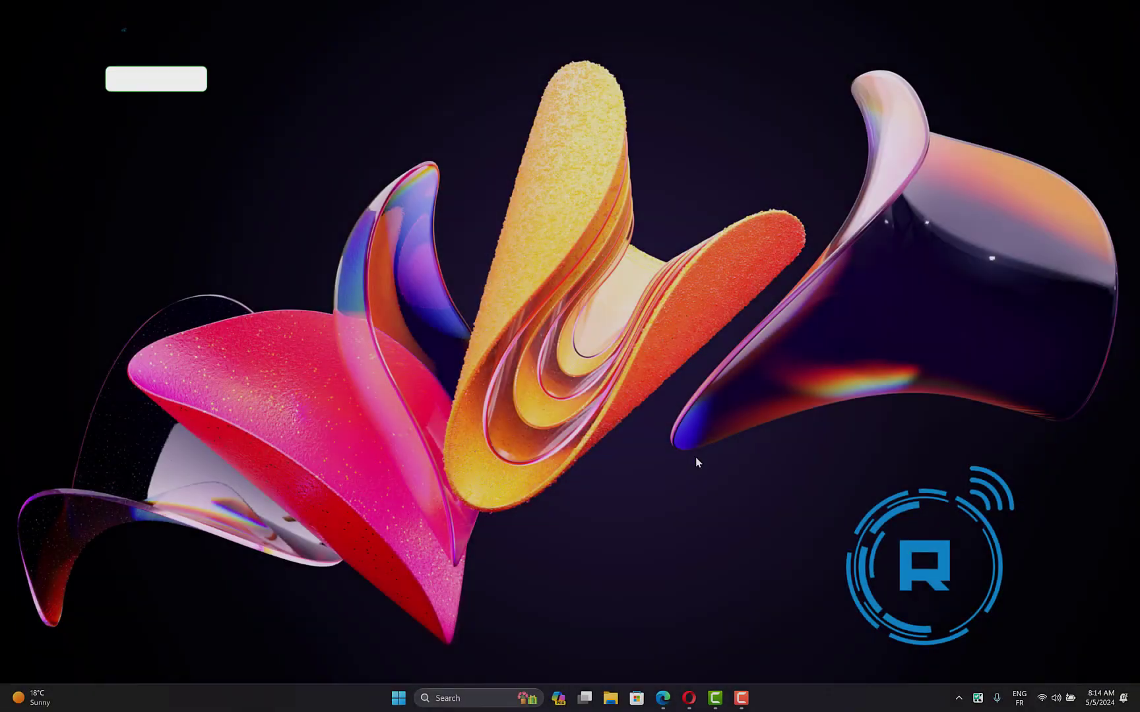
Launch Opera, search for WinRAR and 7-Zip, and download the 64-bit installers
{"action": "right_click", "coordinate": [686, 697]}
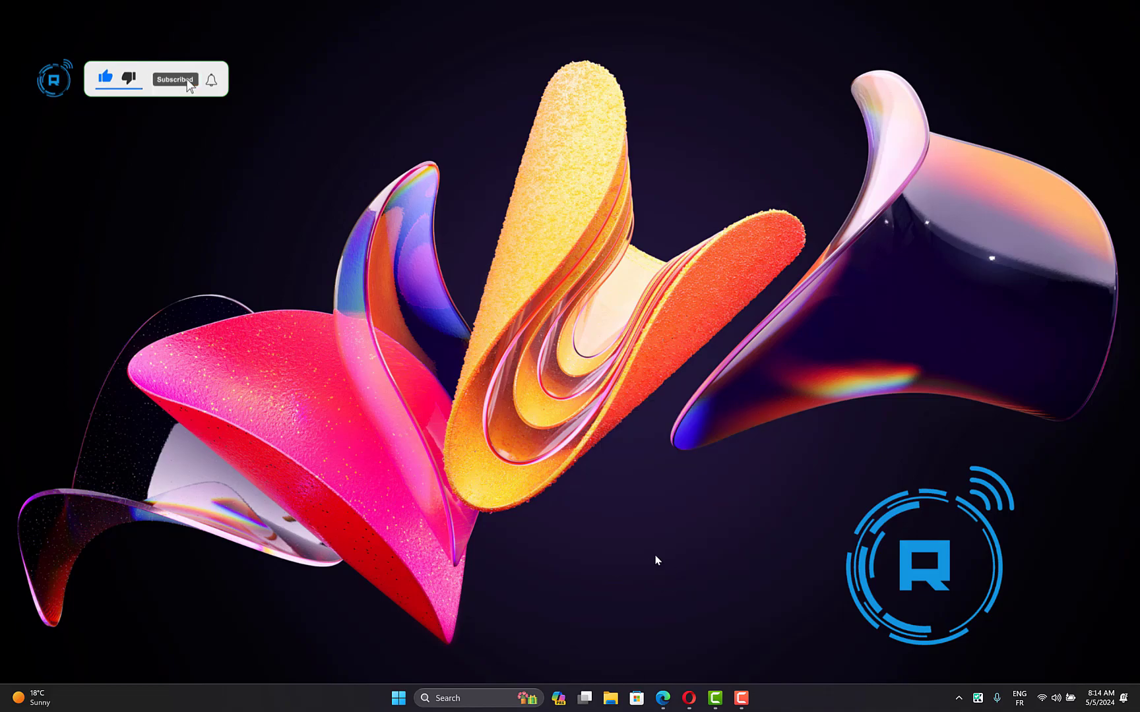
{"action": "left_click", "coordinate": [688, 698]}
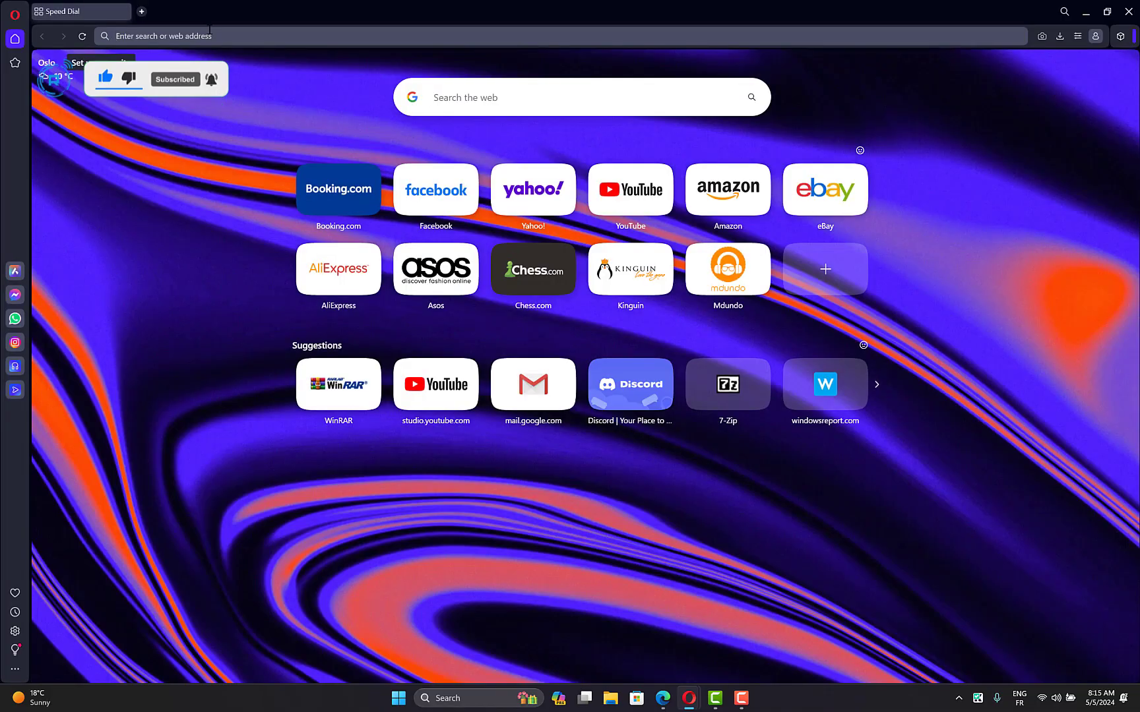
{"action": "left_click", "coordinate": [337, 383]}
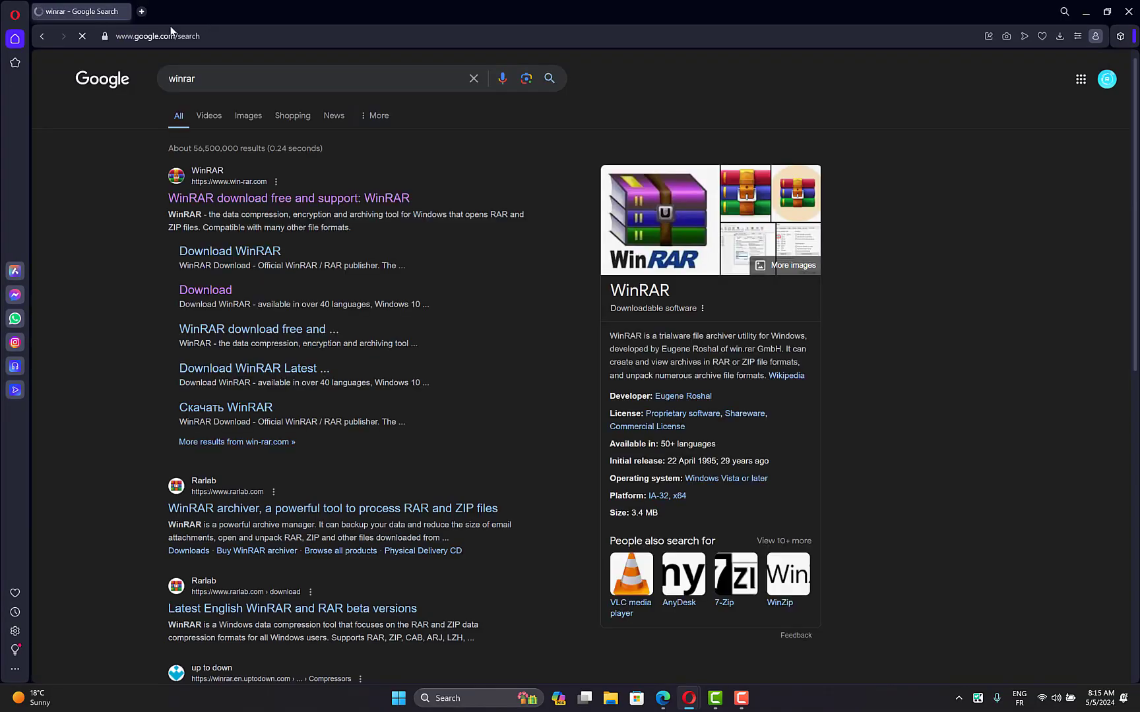
{"action": "left_click", "coordinate": [141, 11]}
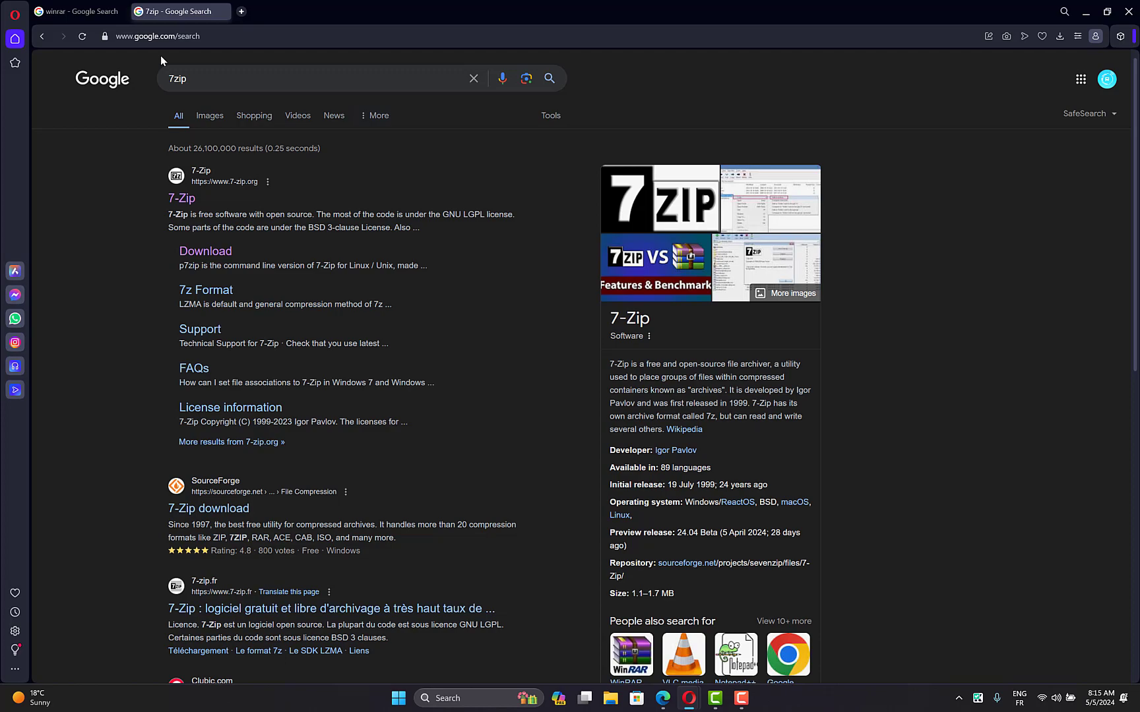
{"action": "mouse_move", "coordinate": [247, 240]}
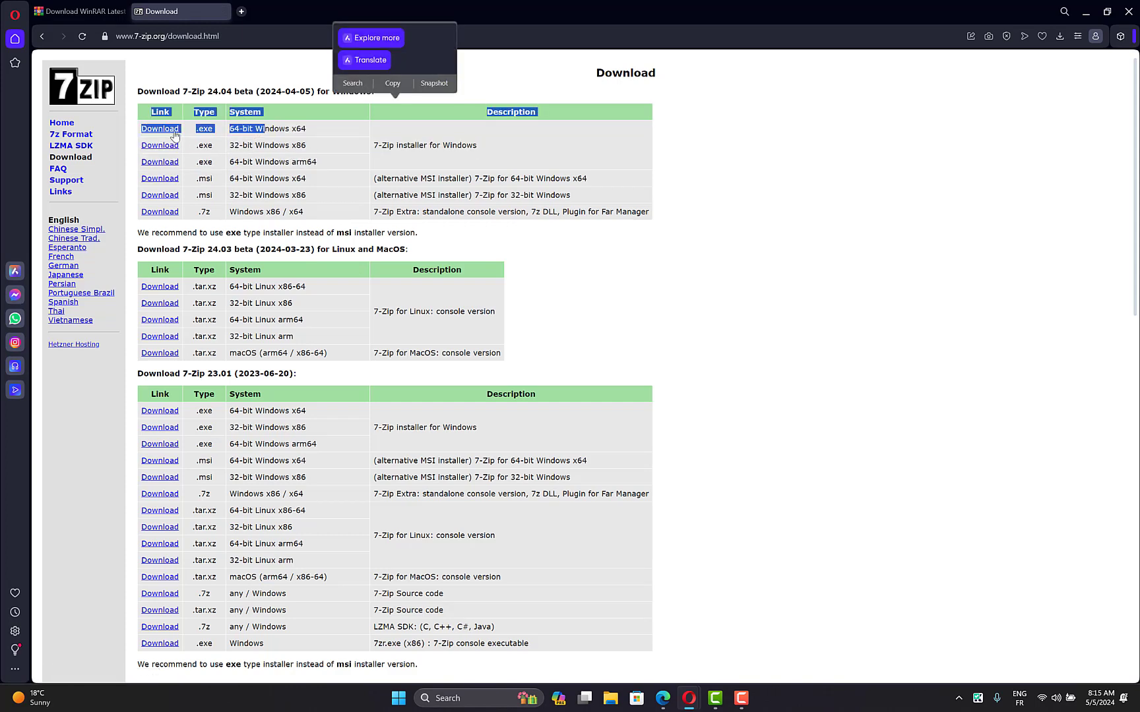
{"action": "left_click", "coordinate": [159, 129]}
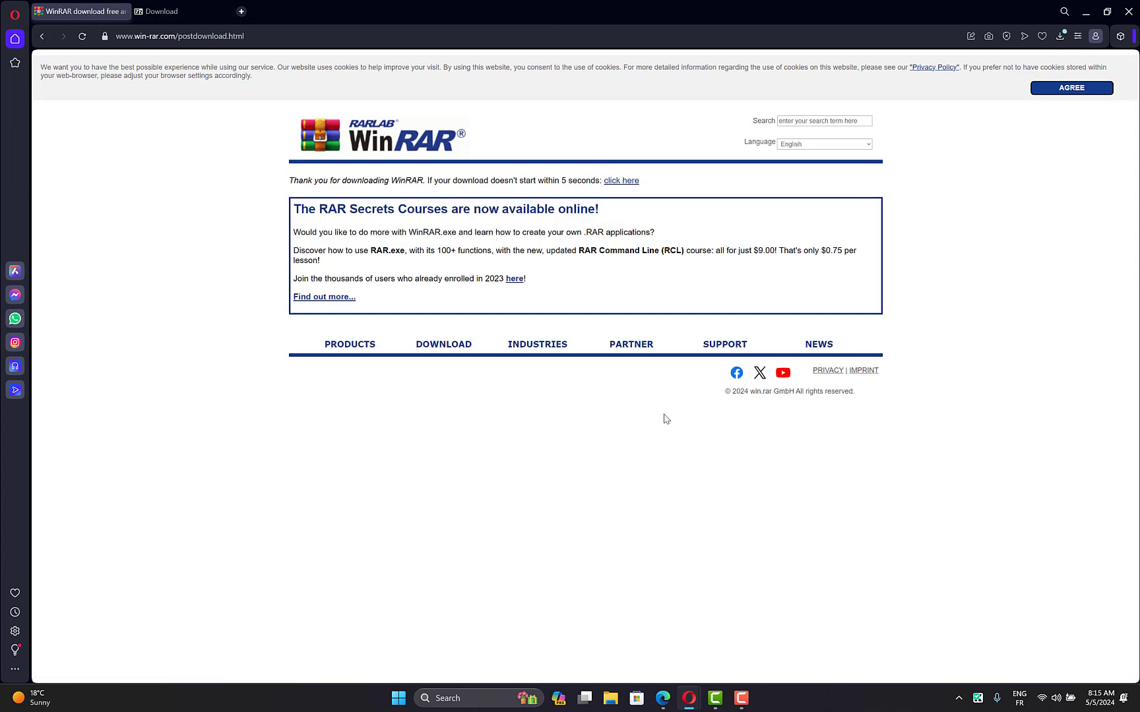
Check the Opera Downloads list to confirm the WinRAR installer finished downloading
{"action": "left_click", "coordinate": [1059, 35]}
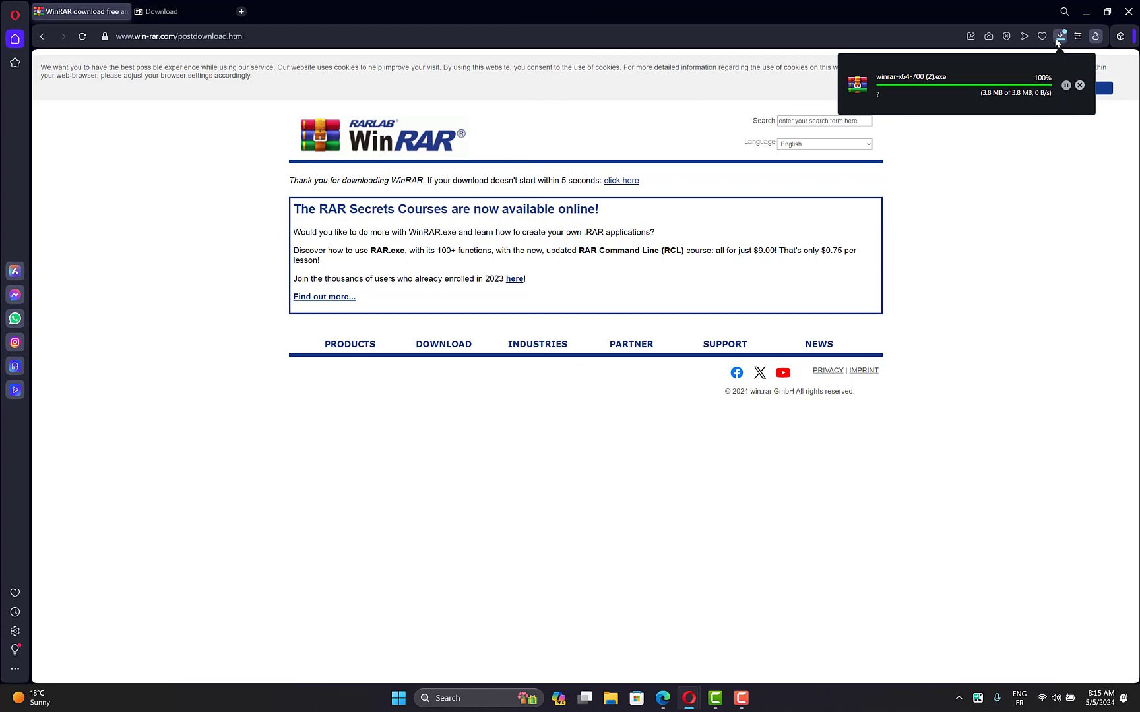
{"action": "left_click", "coordinate": [1059, 37]}
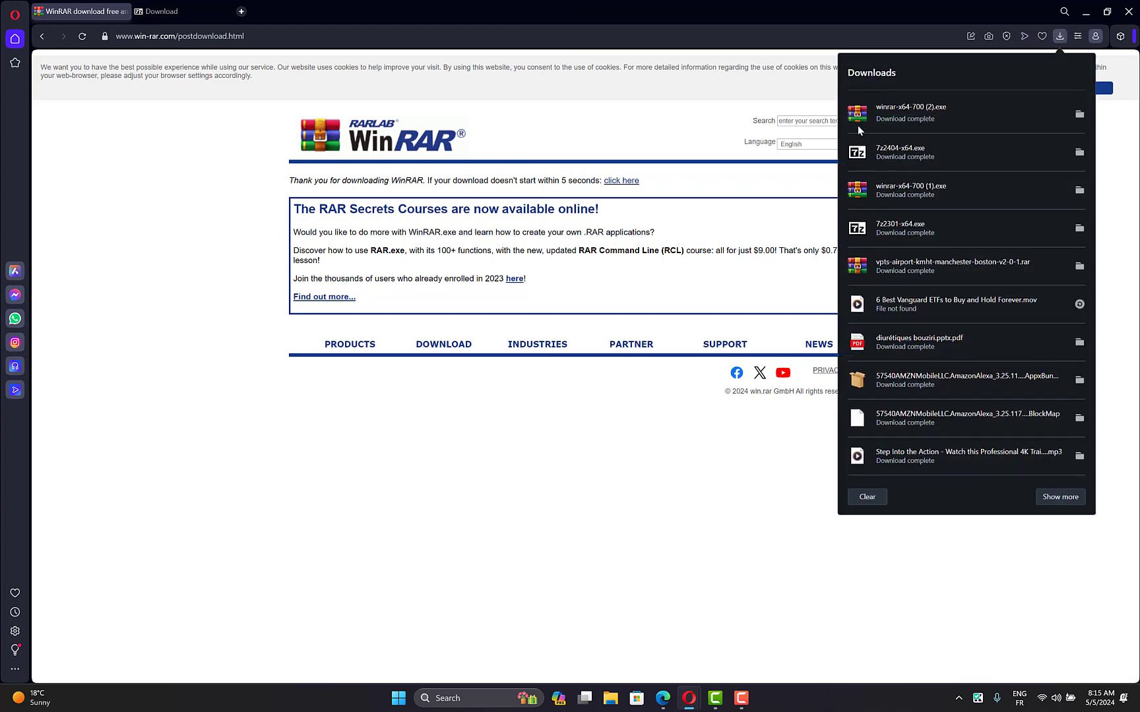
{"action": "left_click", "coordinate": [1059, 36]}
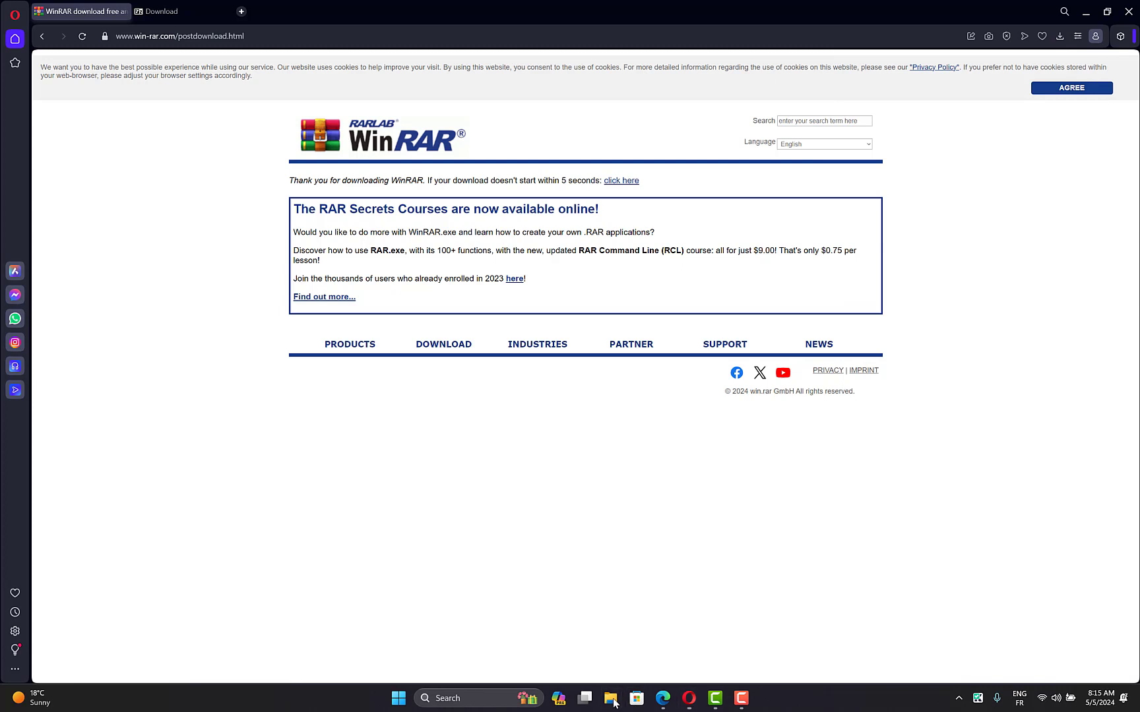
Open the downloaded archive from the Downloads folder in File Explorer
{"action": "left_click", "coordinate": [611, 698]}
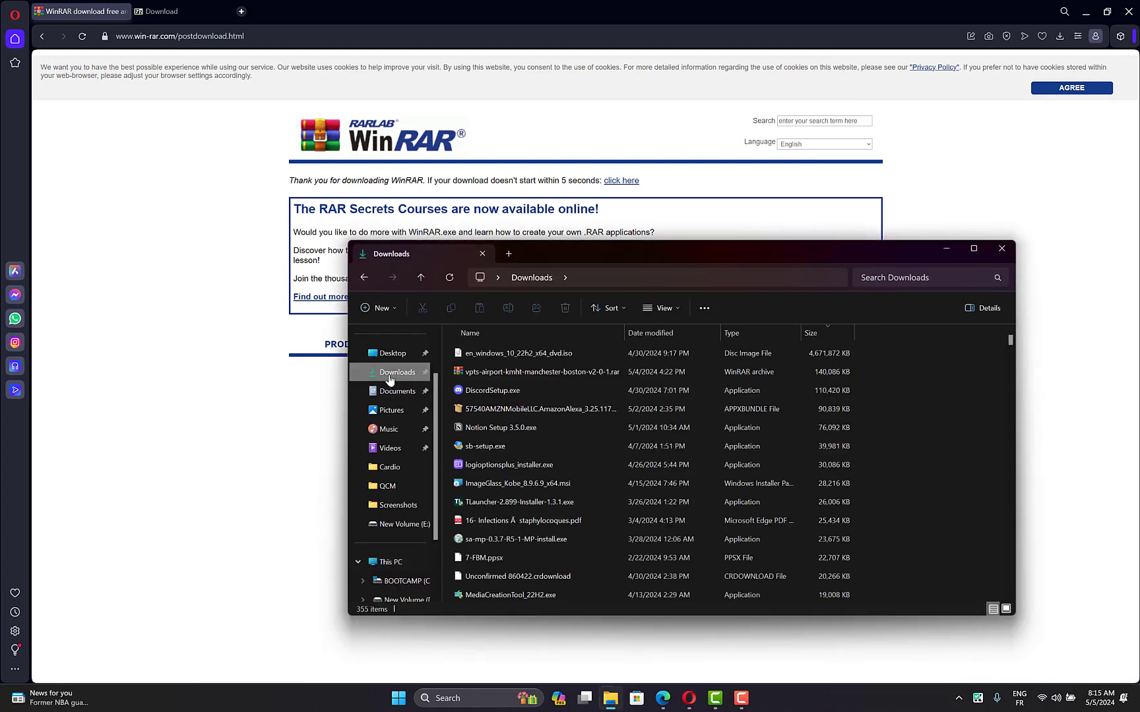
{"action": "left_click", "coordinate": [538, 371]}
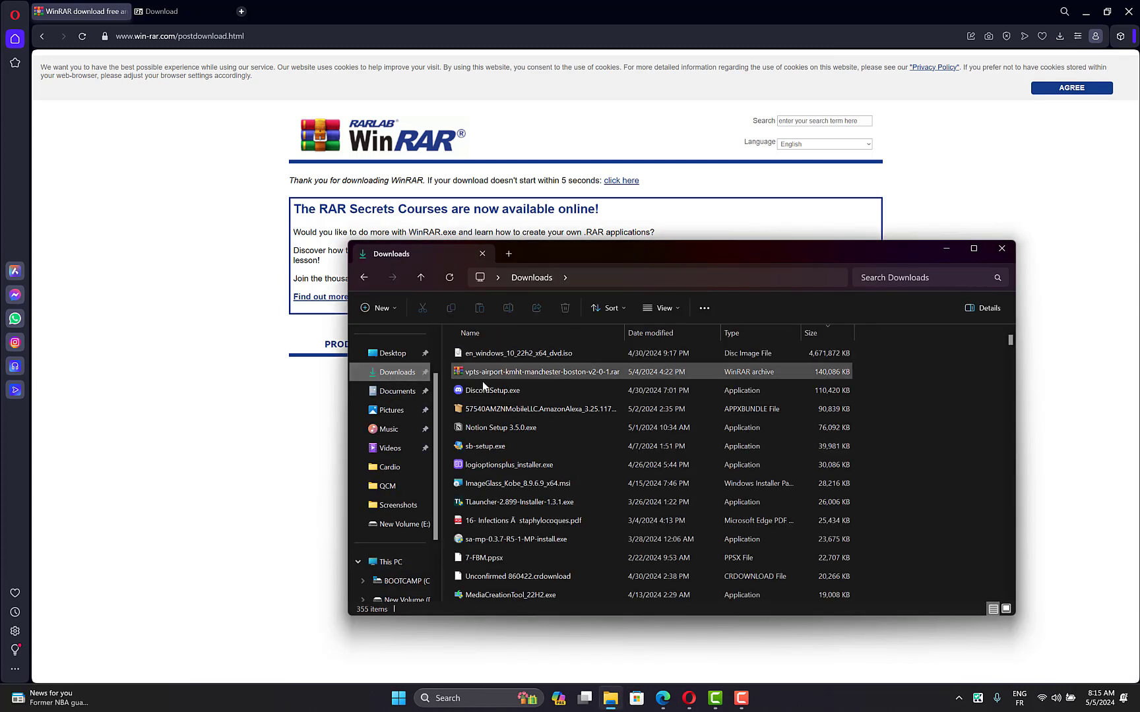
{"action": "left_click", "coordinate": [541, 371]}
{"action": "type", "text": "cmd"}
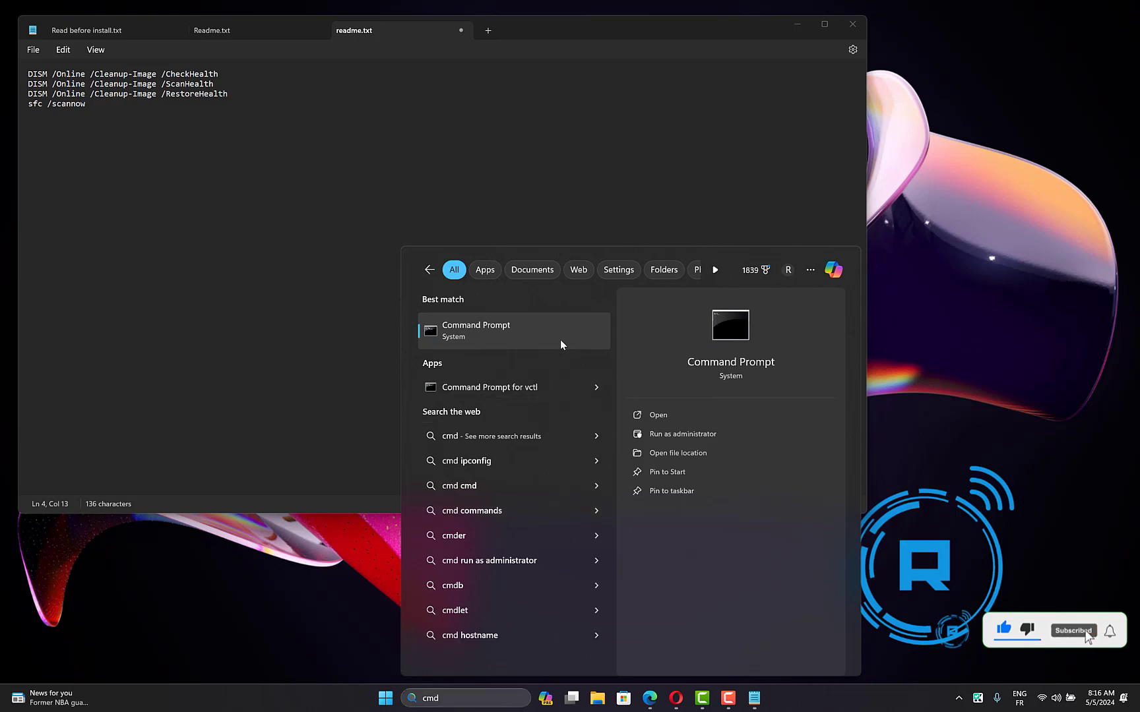
Launch Command Prompt as administrator, approving UAC, and copy a DISM command line from the readme
{"action": "left_click", "coordinate": [681, 434]}
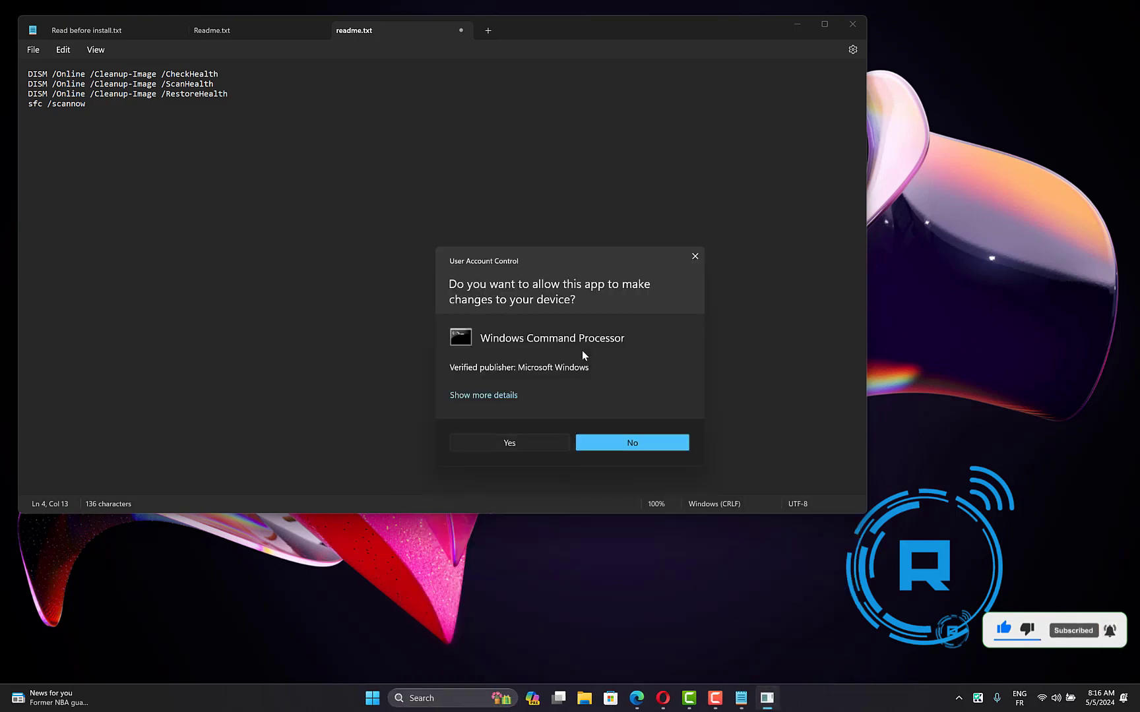
{"action": "left_click", "coordinate": [508, 443]}
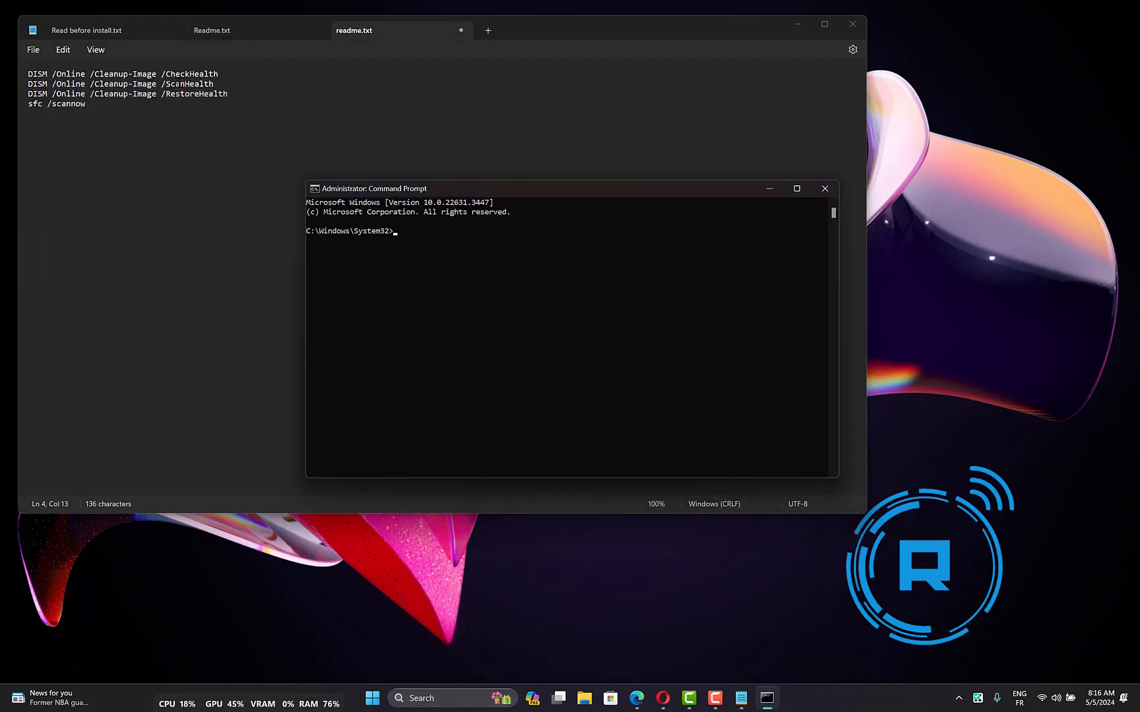
{"action": "triple_click", "coordinate": [123, 73]}
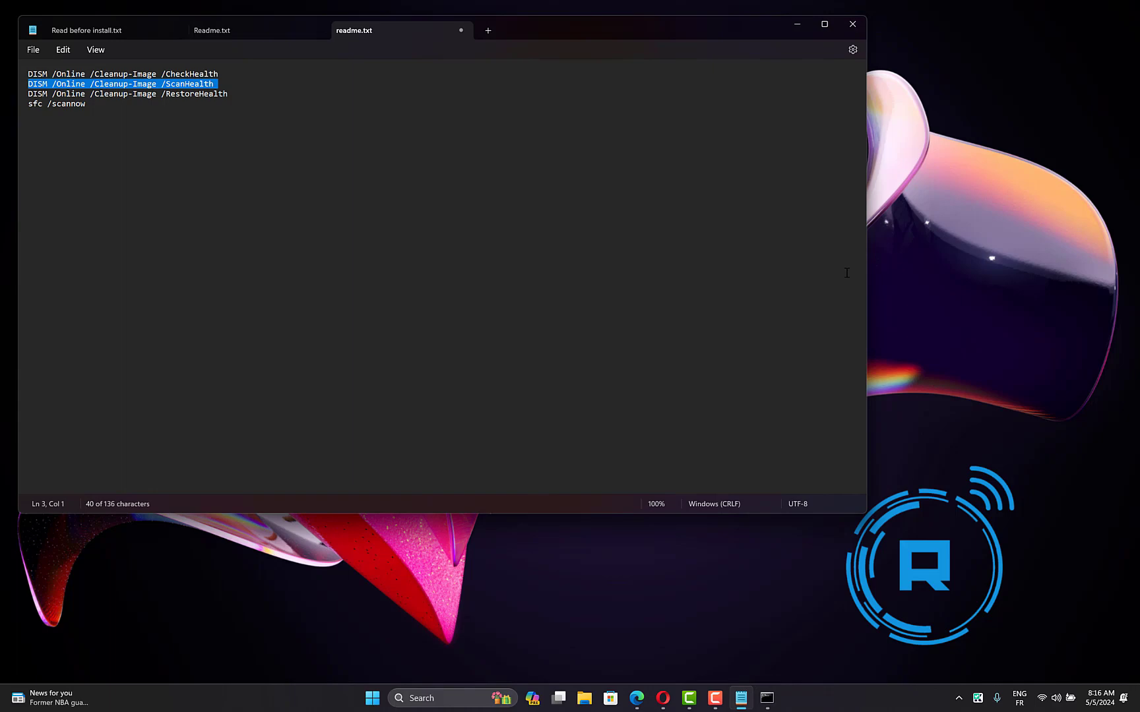
{"action": "right_click", "coordinate": [371, 698]}
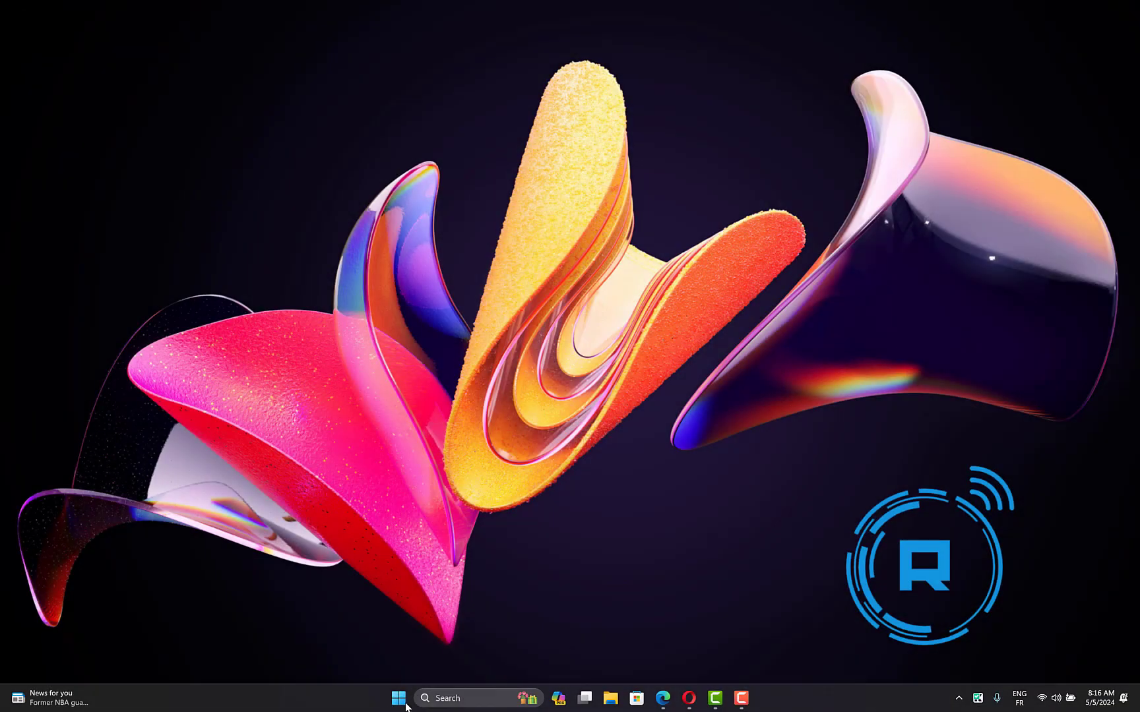
{"action": "mouse_move", "coordinate": [571, 490]}
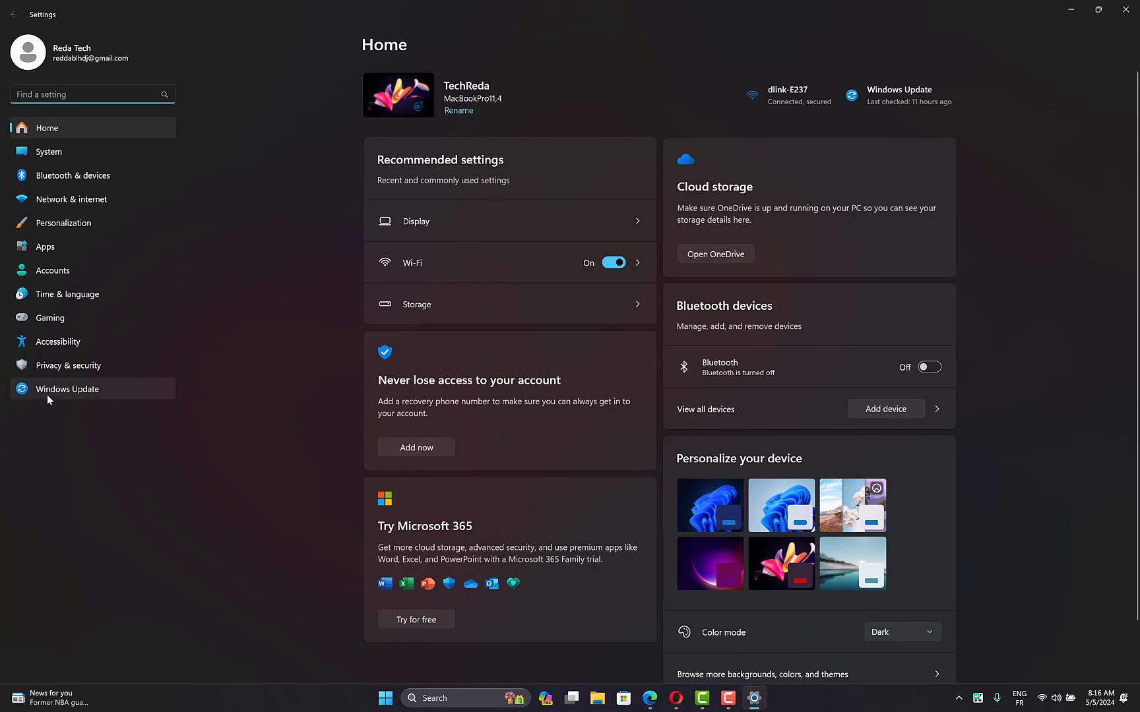
Go to the Windows Update page in Settings and start Check for updates
{"action": "left_click", "coordinate": [67, 389]}
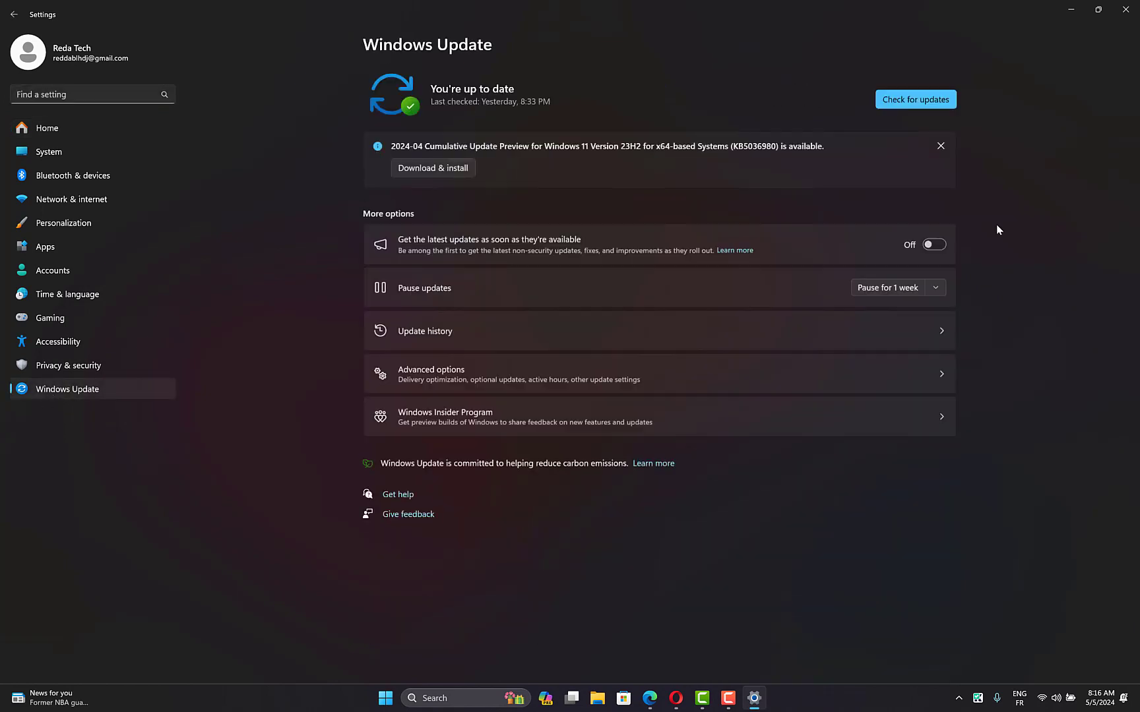
{"action": "left_click", "coordinate": [914, 99]}
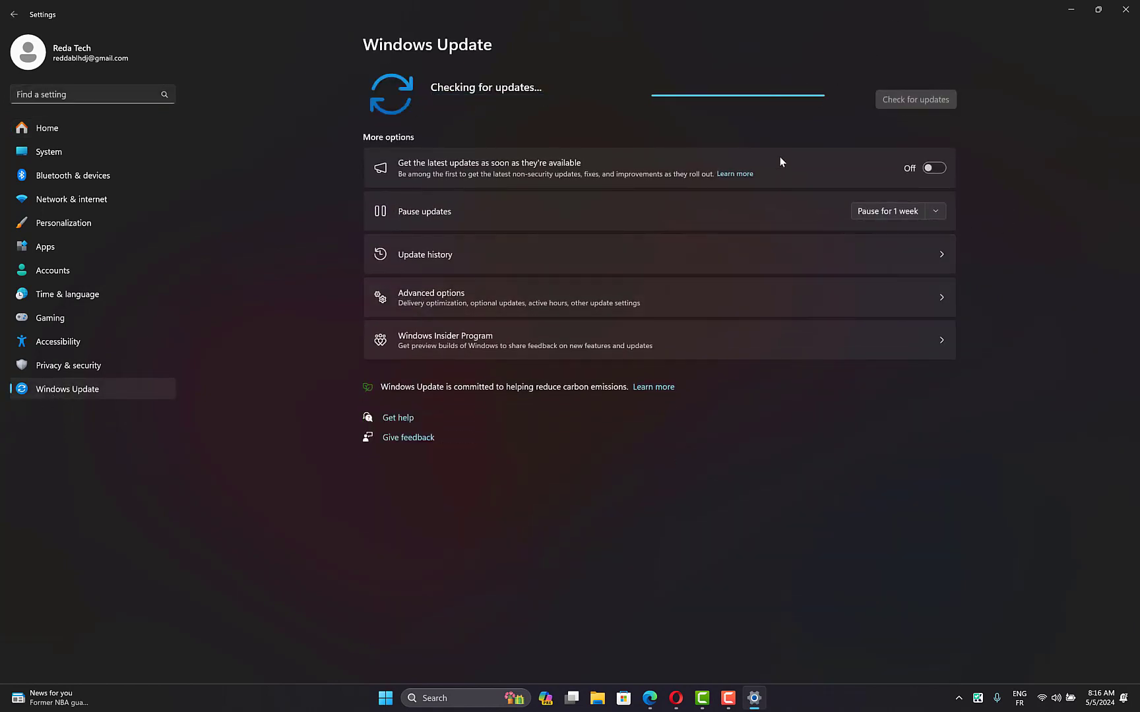
{"action": "mouse_move", "coordinate": [631, 153]}
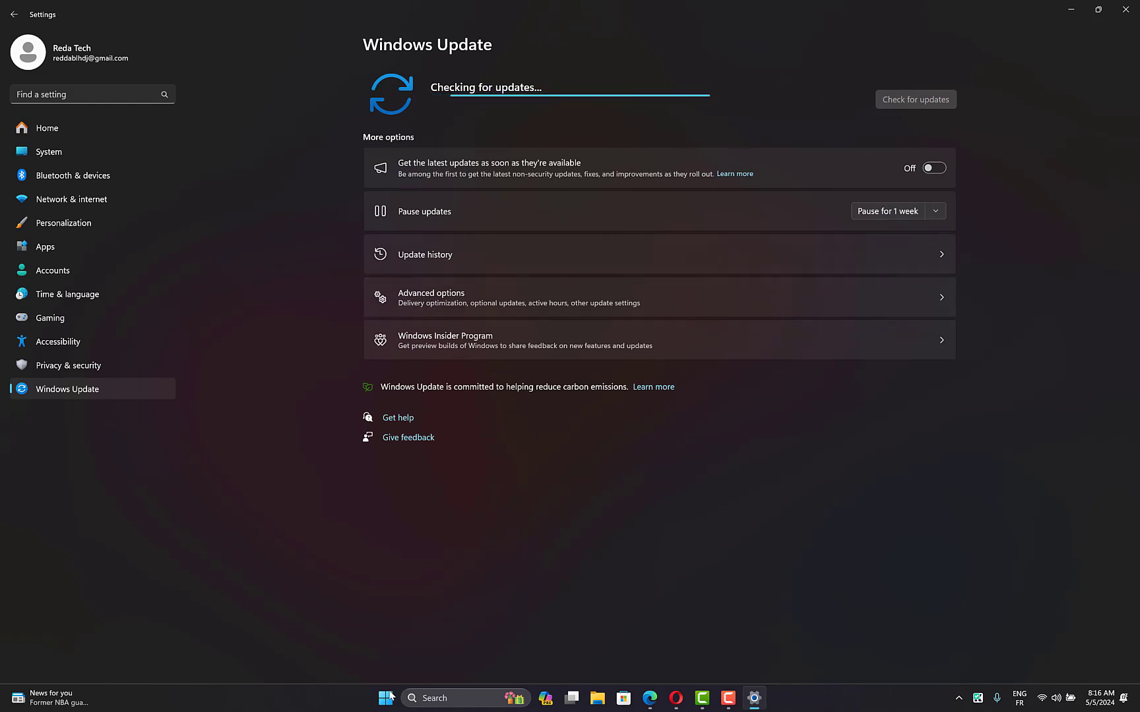
{"action": "mouse_move", "coordinate": [780, 327]}
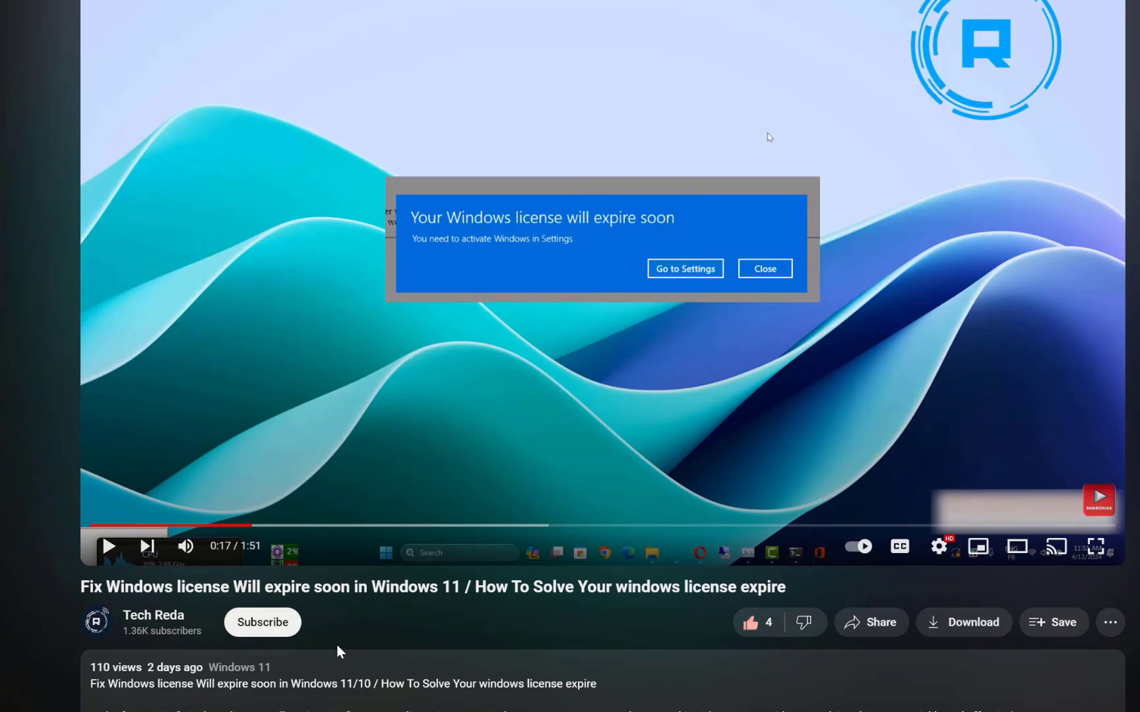
Subscribe to the Tech Reda channel below the Windows license fix video
{"action": "left_click", "coordinate": [262, 622]}
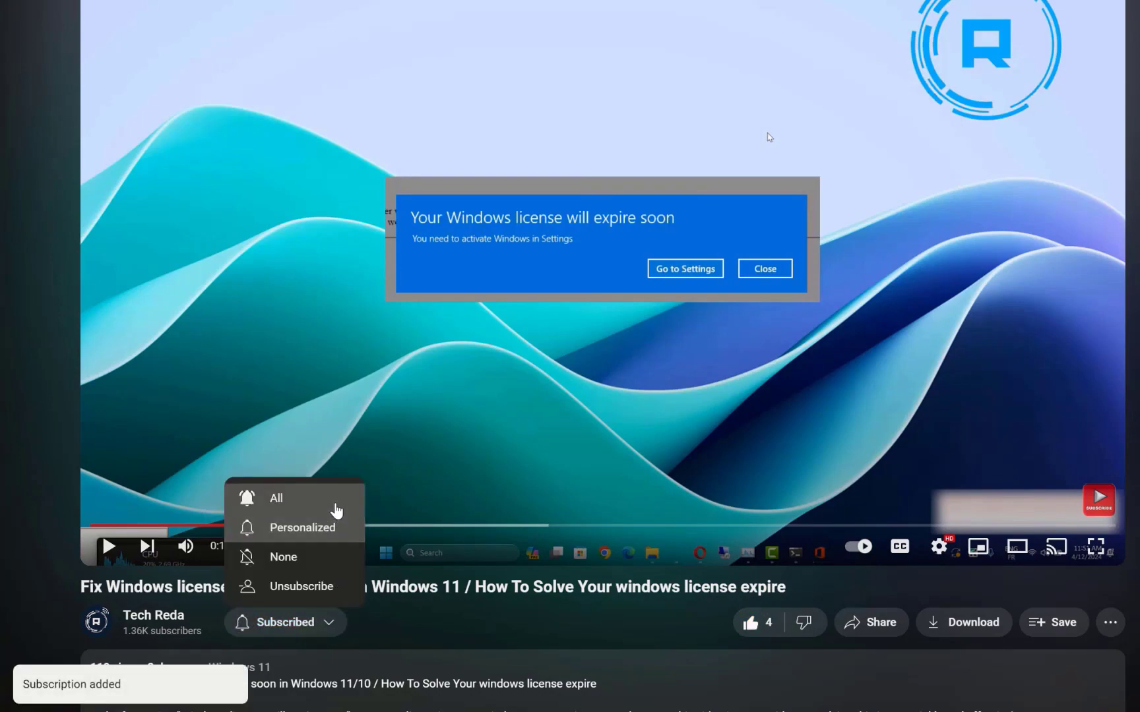